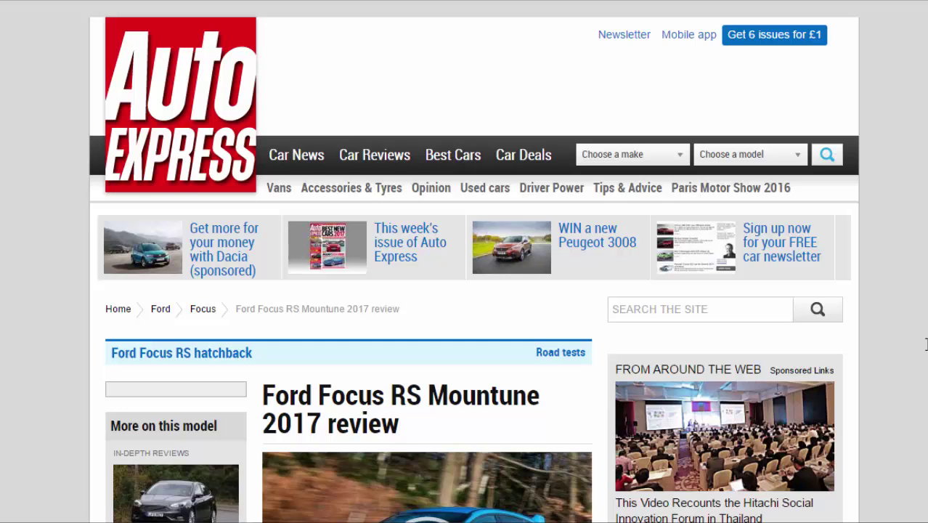
mouse_move(473, 484)
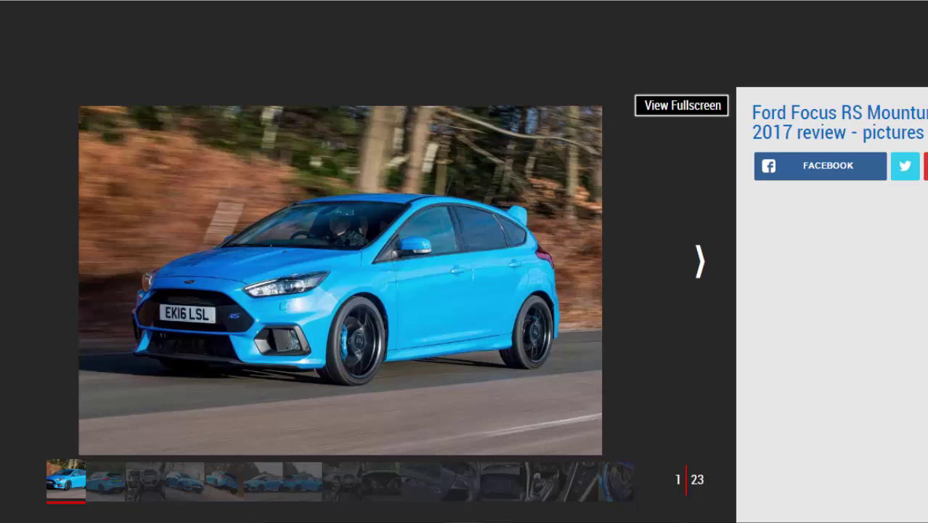
Advance the gallery photo by photo from 1 of 23 to the cabin shot at 8 of 23.
left_click(698, 262)
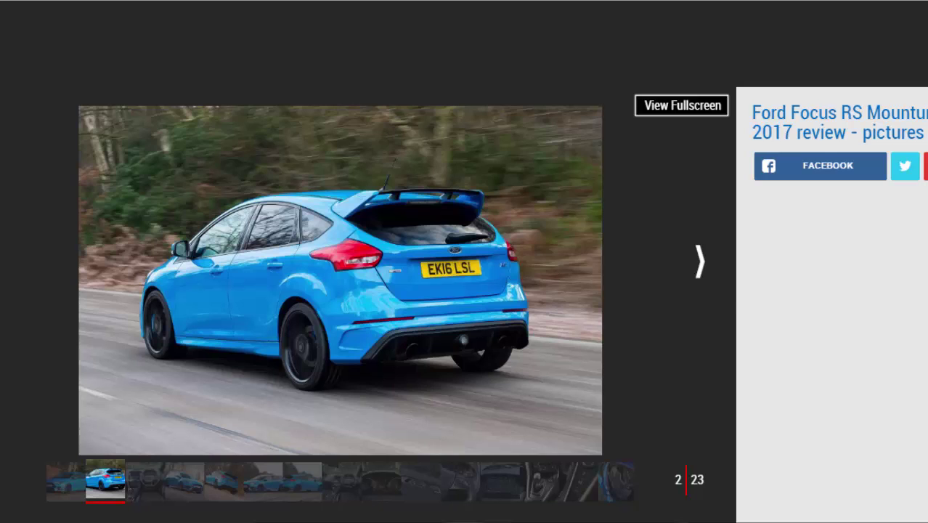
left_click(699, 261)
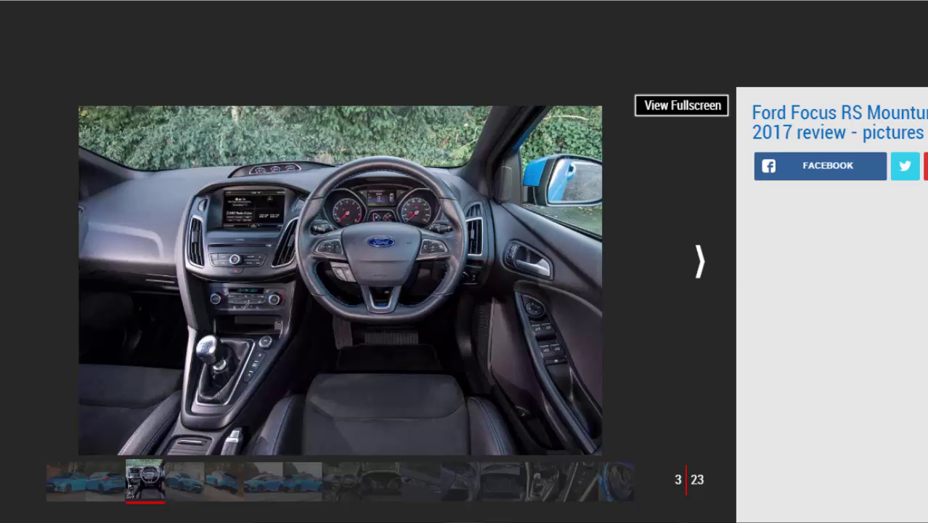
left_click(699, 262)
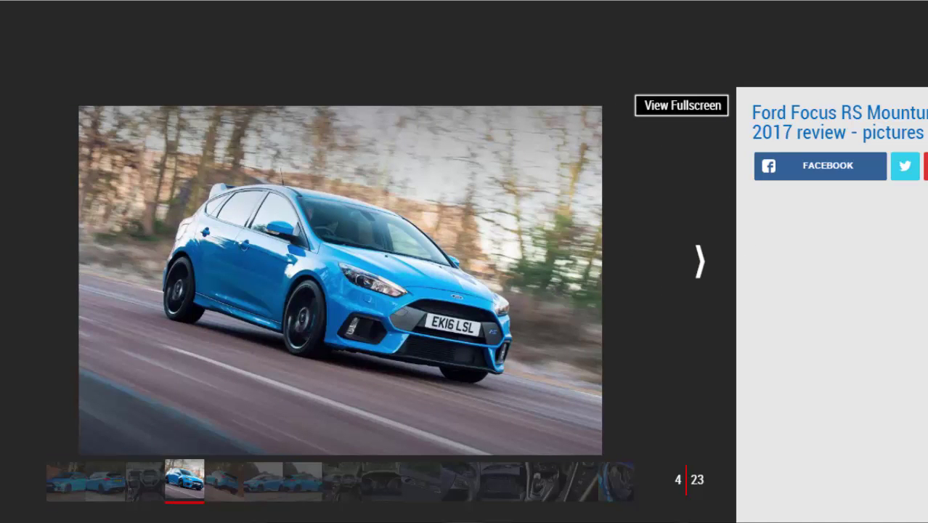
left_click(699, 260)
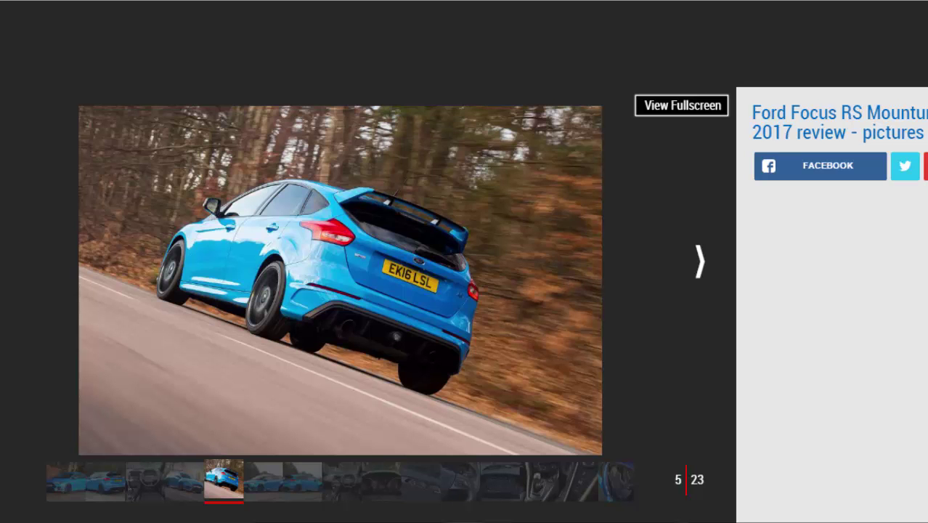
left_click(699, 260)
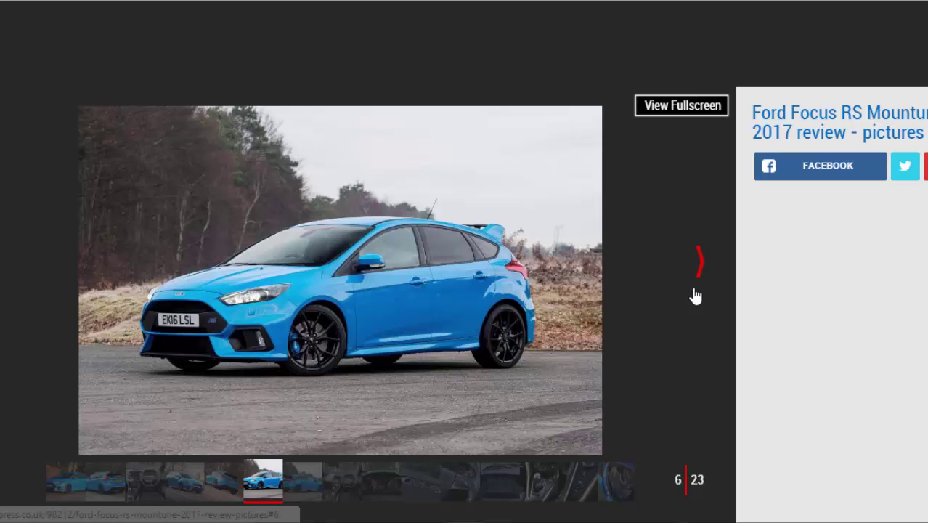
left_click(697, 262)
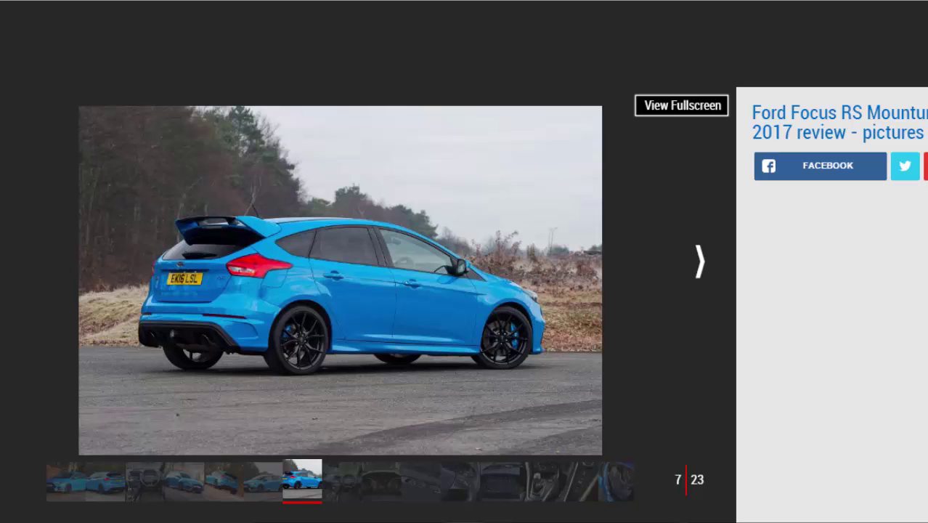
mouse_move(705, 265)
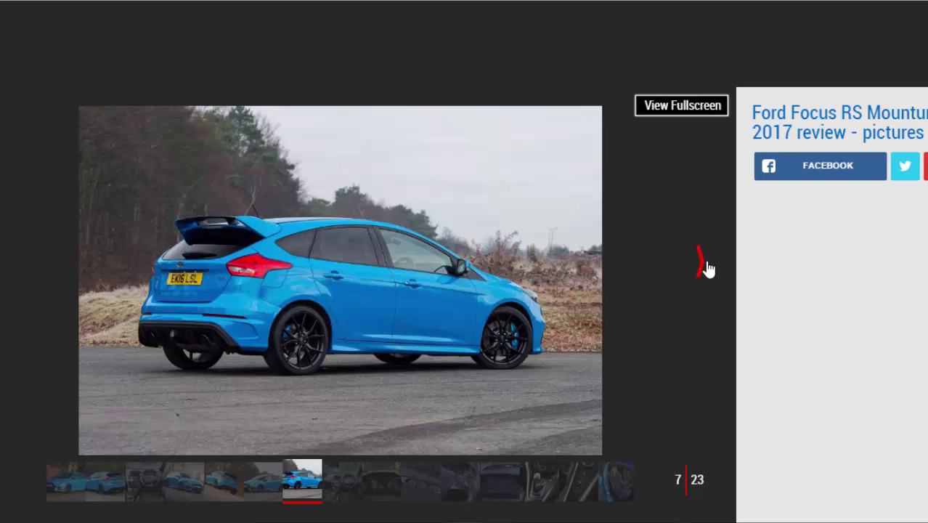
left_click(699, 262)
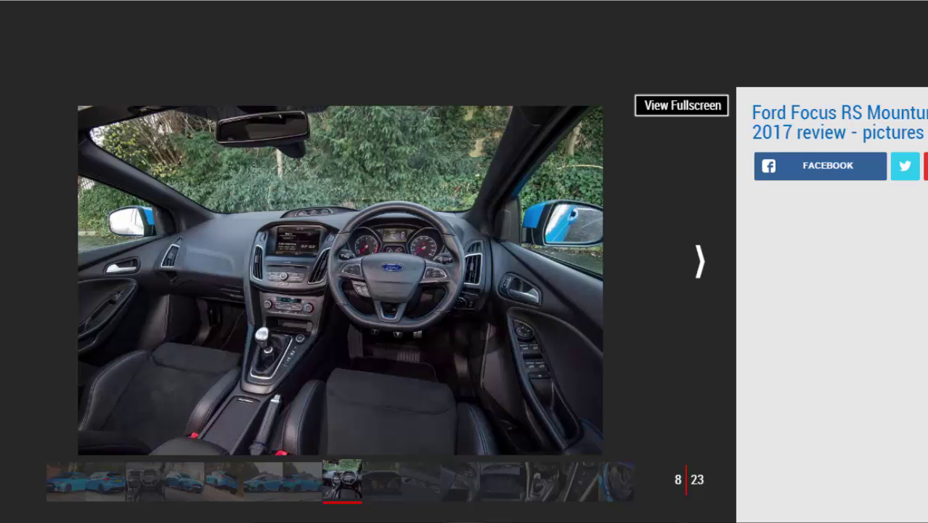
Advance the gallery from photo 8 to photo 15 of 23, the sports seats through the open door.
left_click(697, 260)
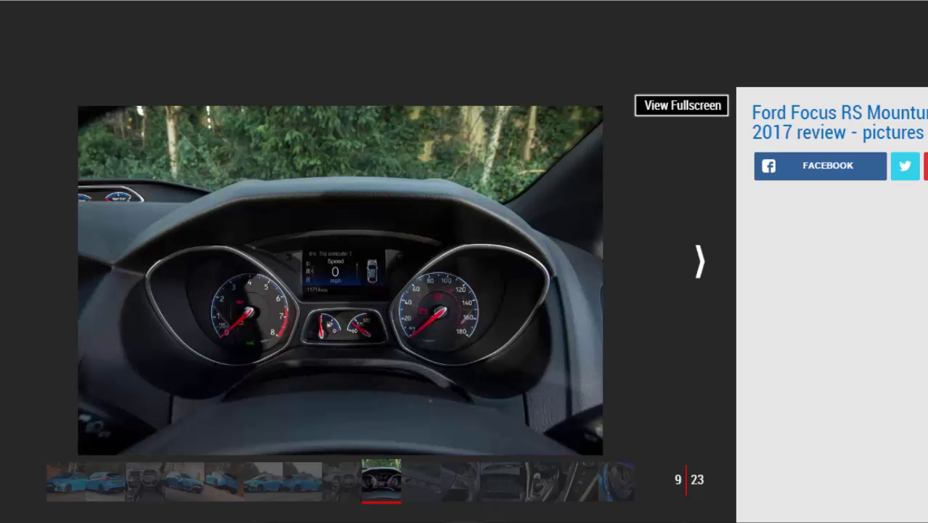
mouse_move(806, 322)
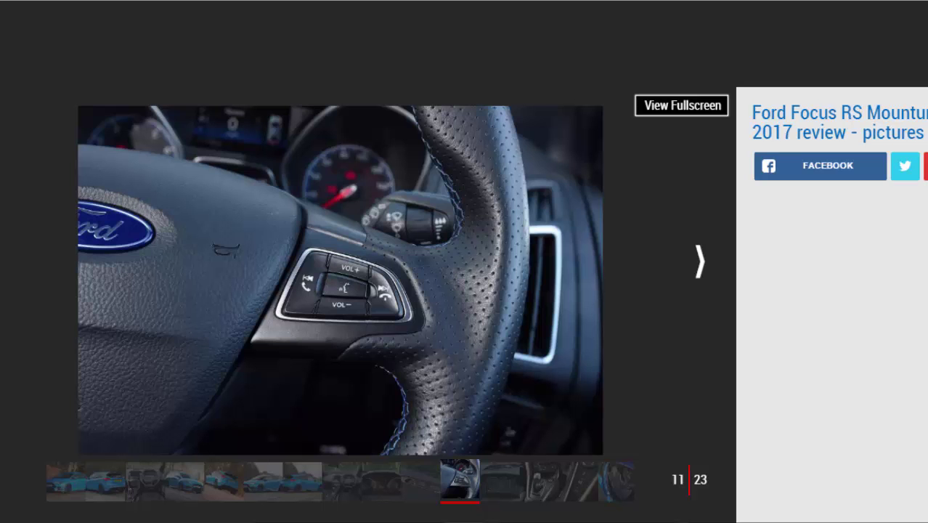
mouse_move(751, 289)
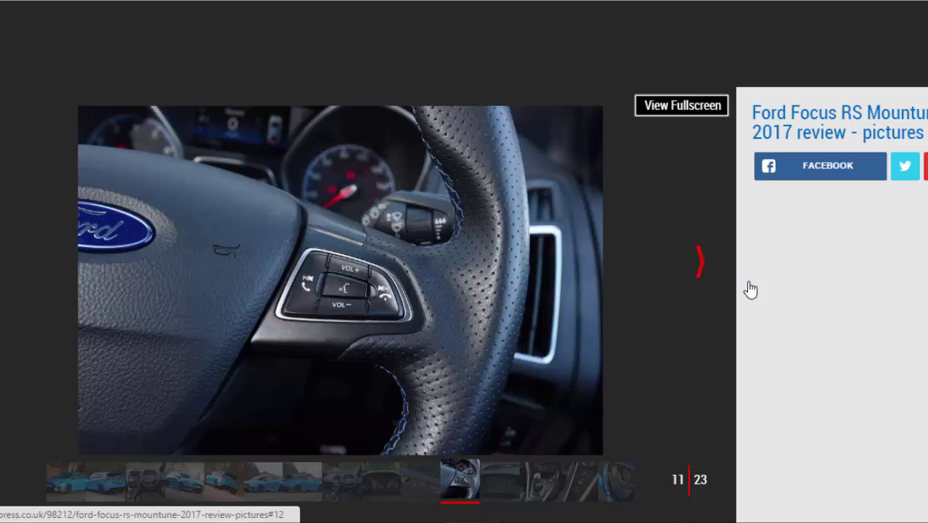
left_click(697, 261)
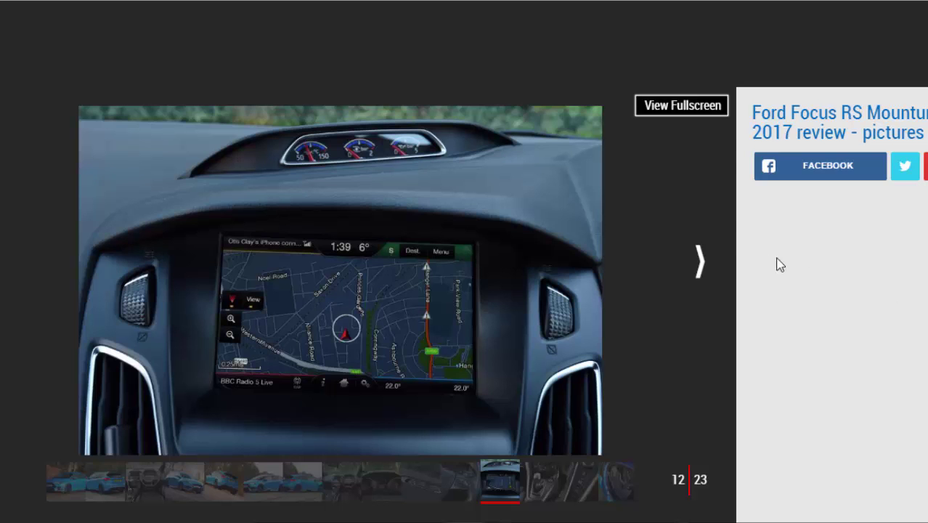
left_click(700, 262)
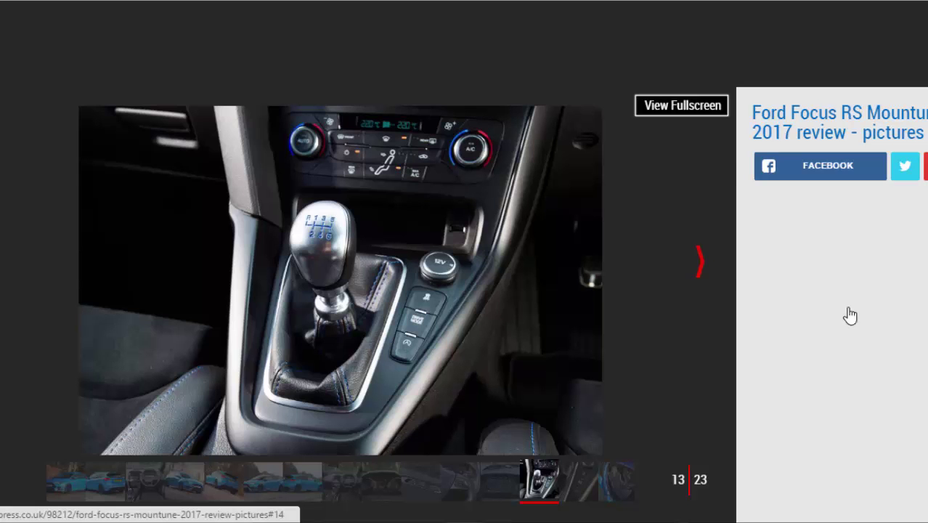
left_click(698, 262)
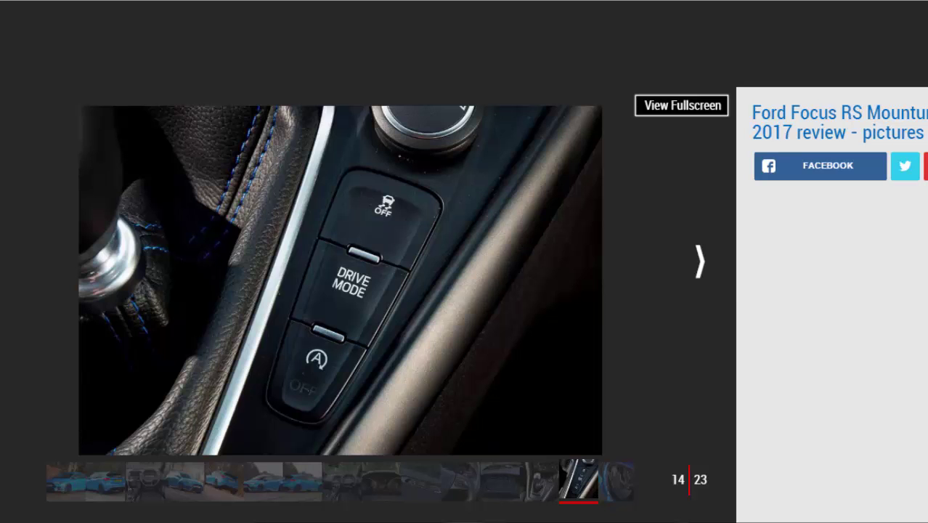
left_click(697, 261)
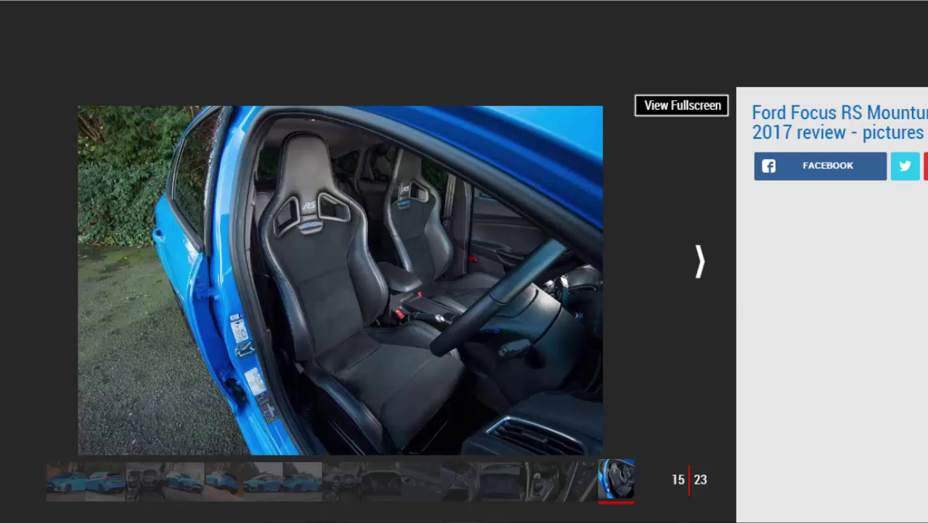
Advance the gallery from photo 15 to photo 20 of 23, the rear RS badge and tail light.
left_click(698, 260)
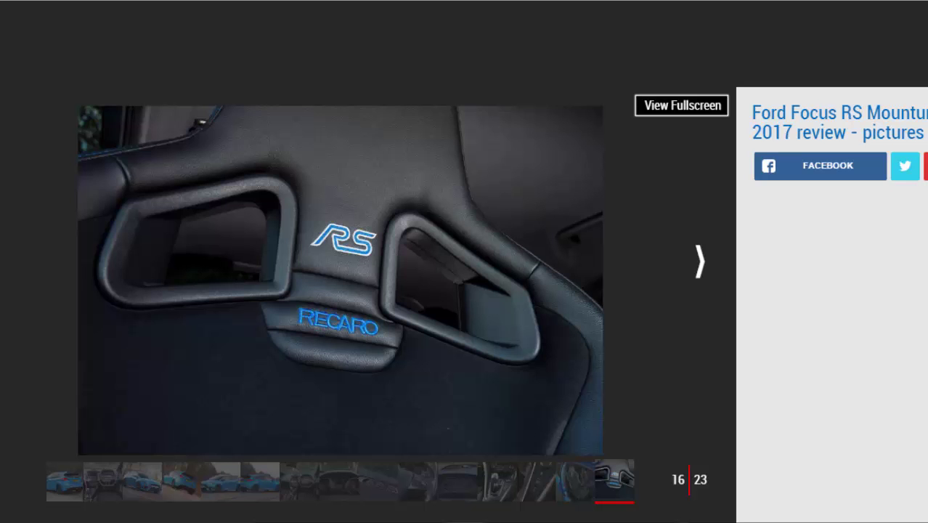
left_click(699, 261)
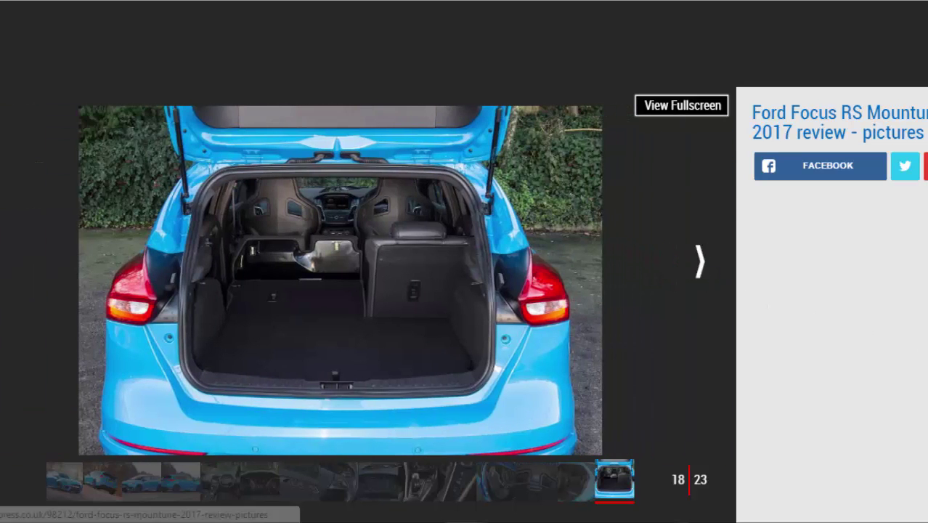
left_click(698, 261)
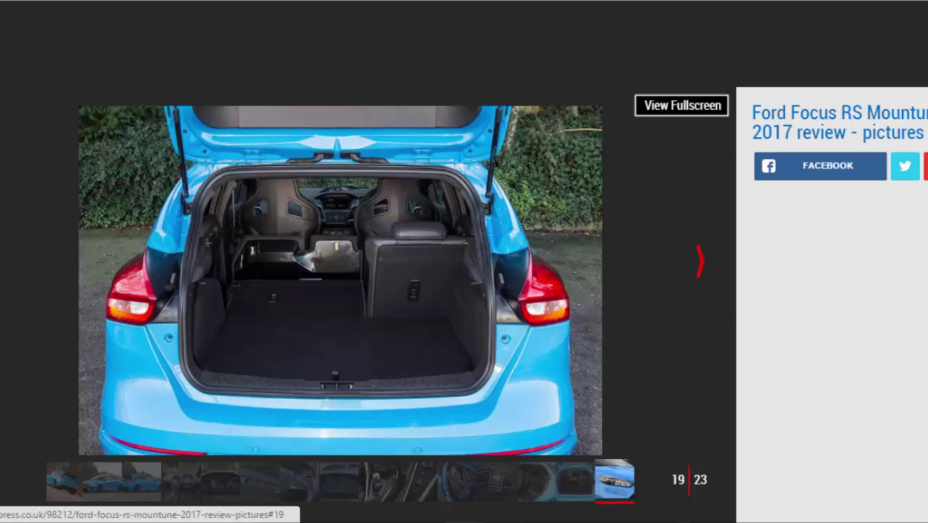
left_click(699, 261)
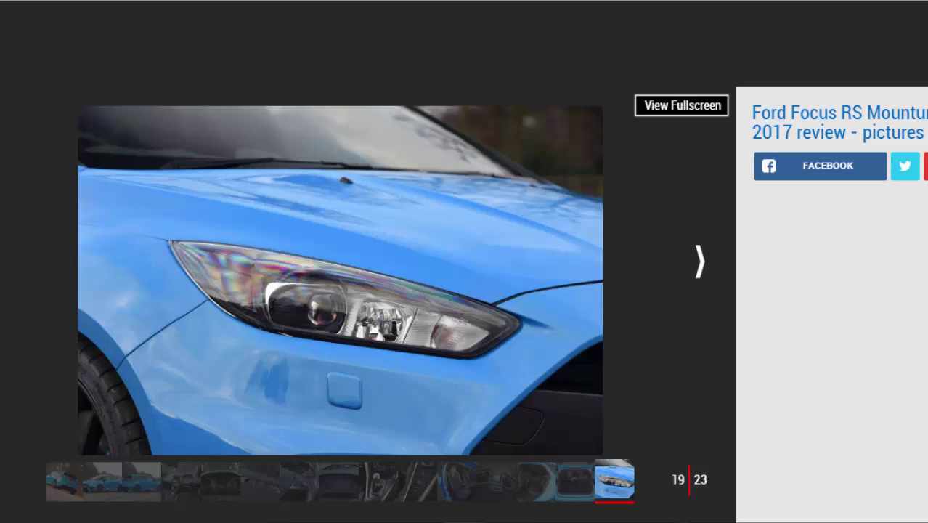
left_click(697, 262)
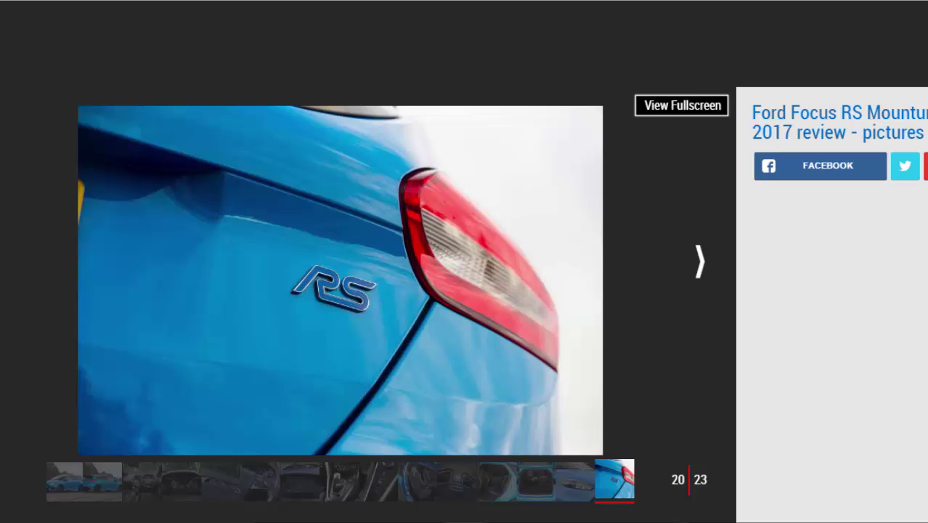
mouse_move(914, 383)
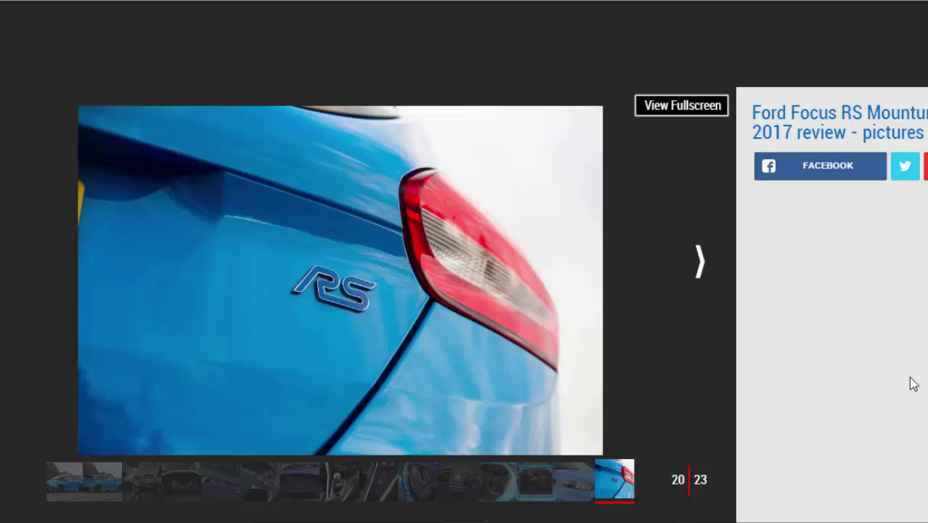
Advance the gallery through photos 21 and 22 to the final photo, 23 of 23.
left_click(698, 261)
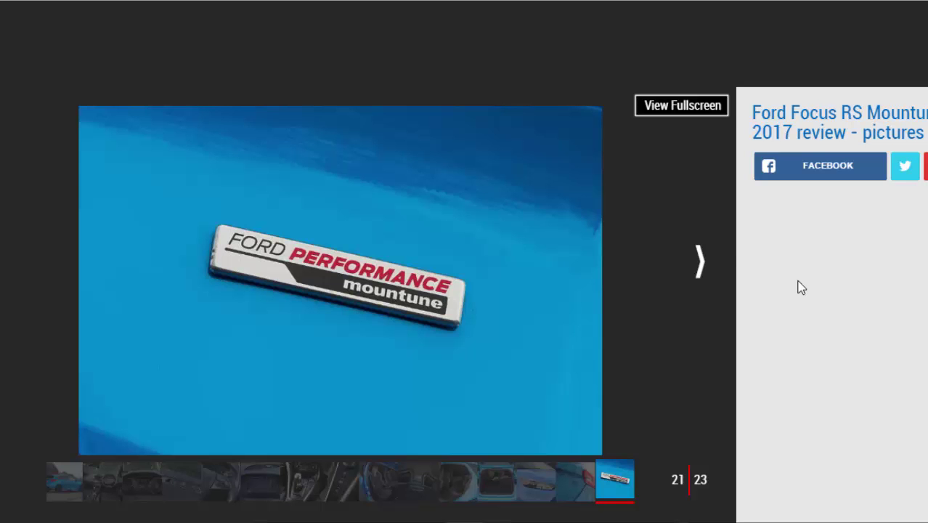
left_click(698, 261)
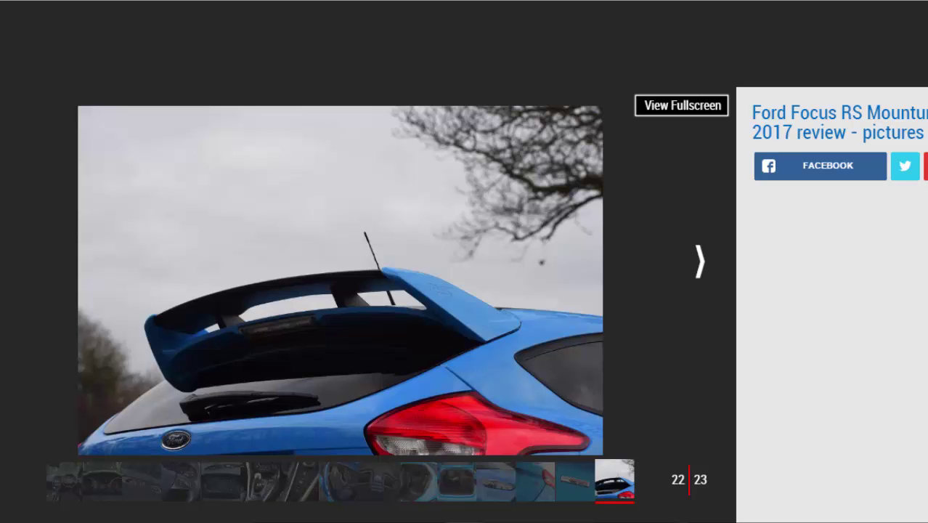
left_click(697, 262)
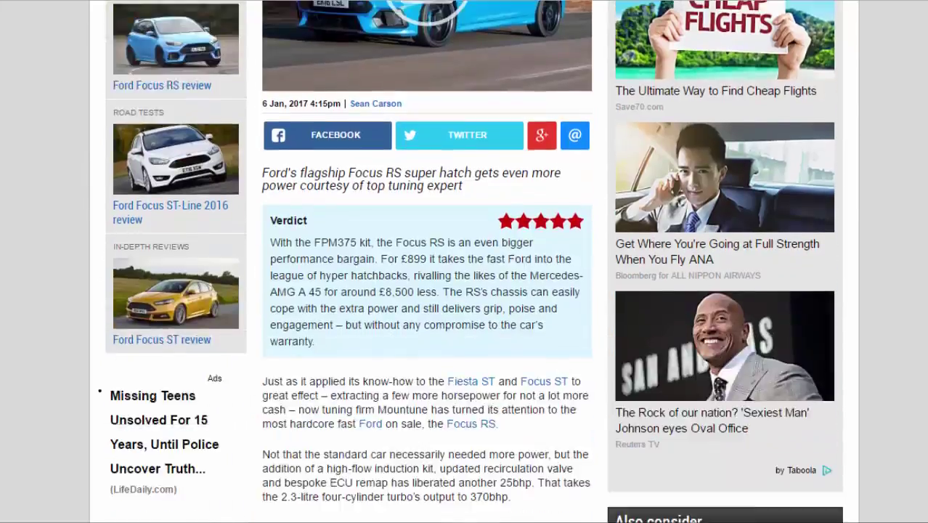
Scroll the review article down to the Key specs table.
scroll("down", 3)
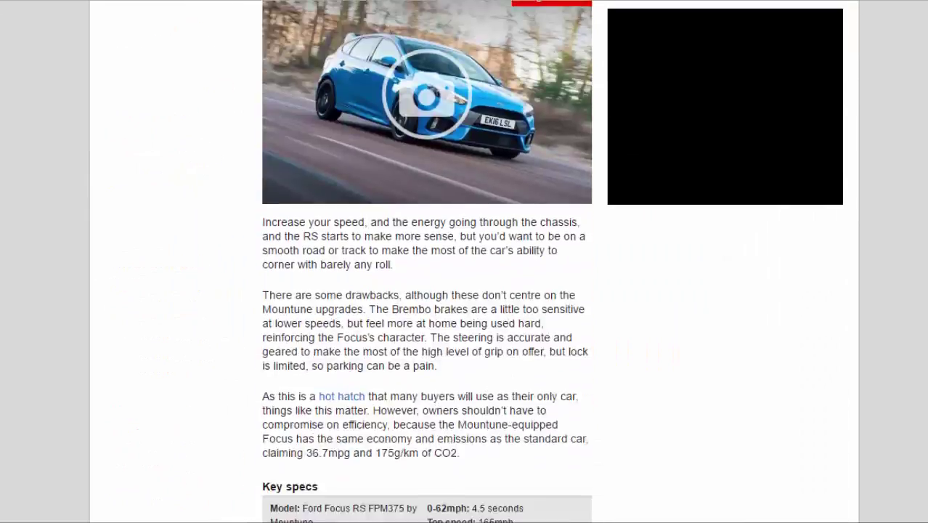
scroll("down", 3)
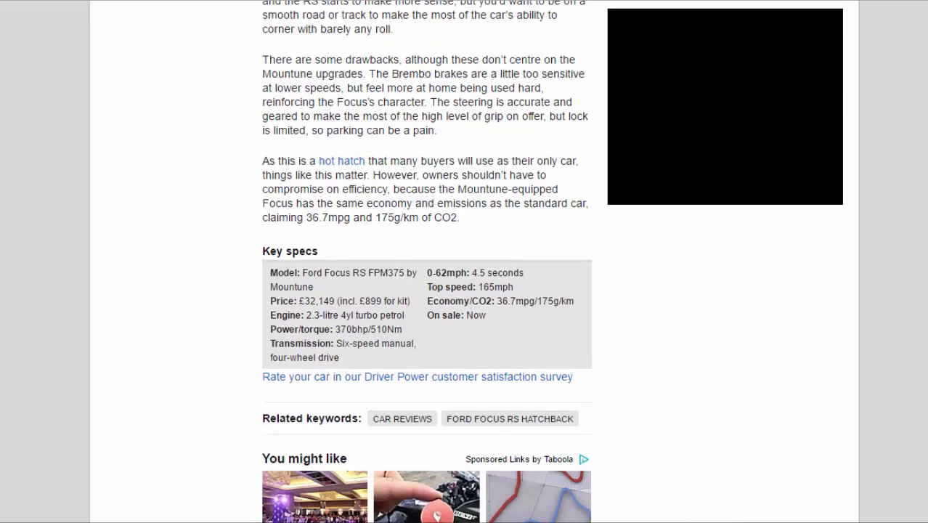